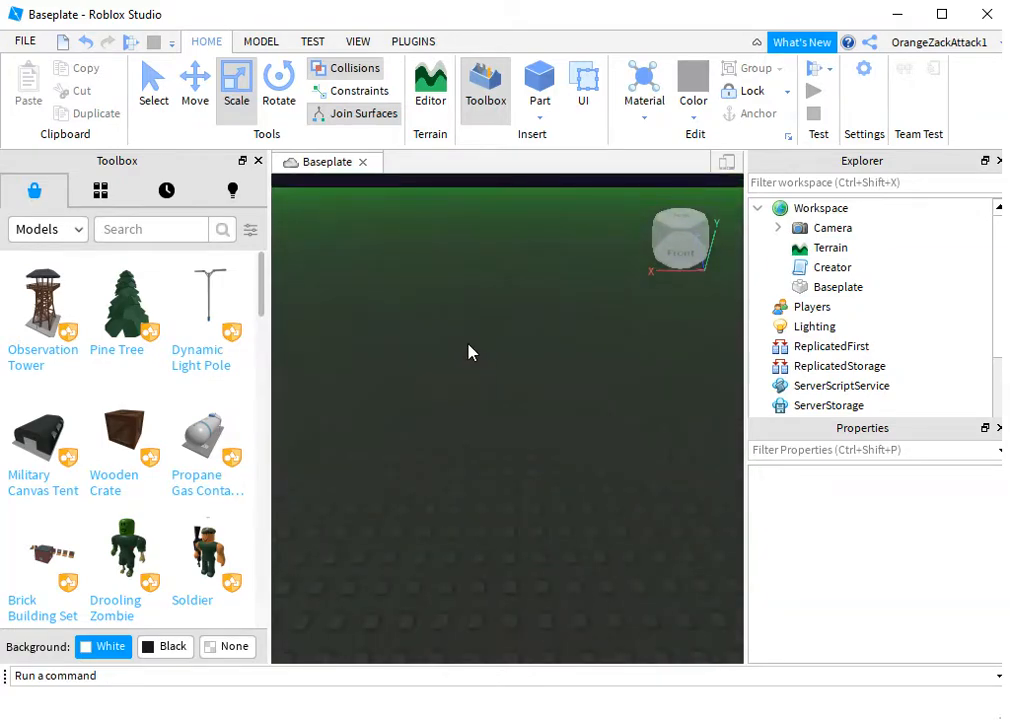
pyautogui.moveTo(532, 344)
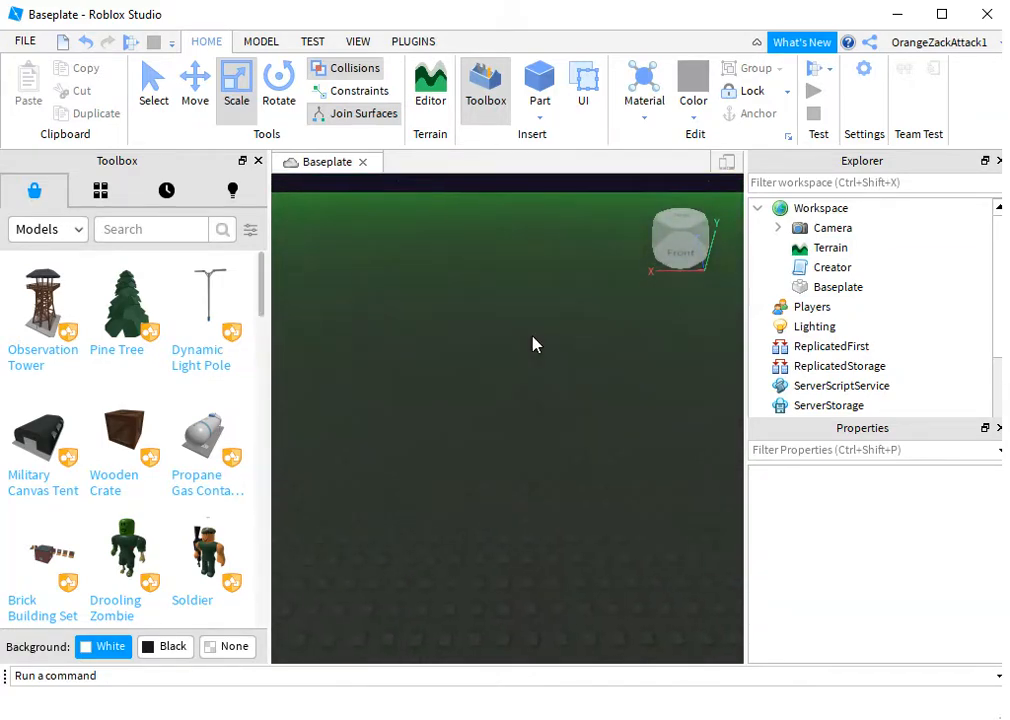
# - Insert a flat Part colored Really red with Neon material on the baseplate
pyautogui.click(540, 84)
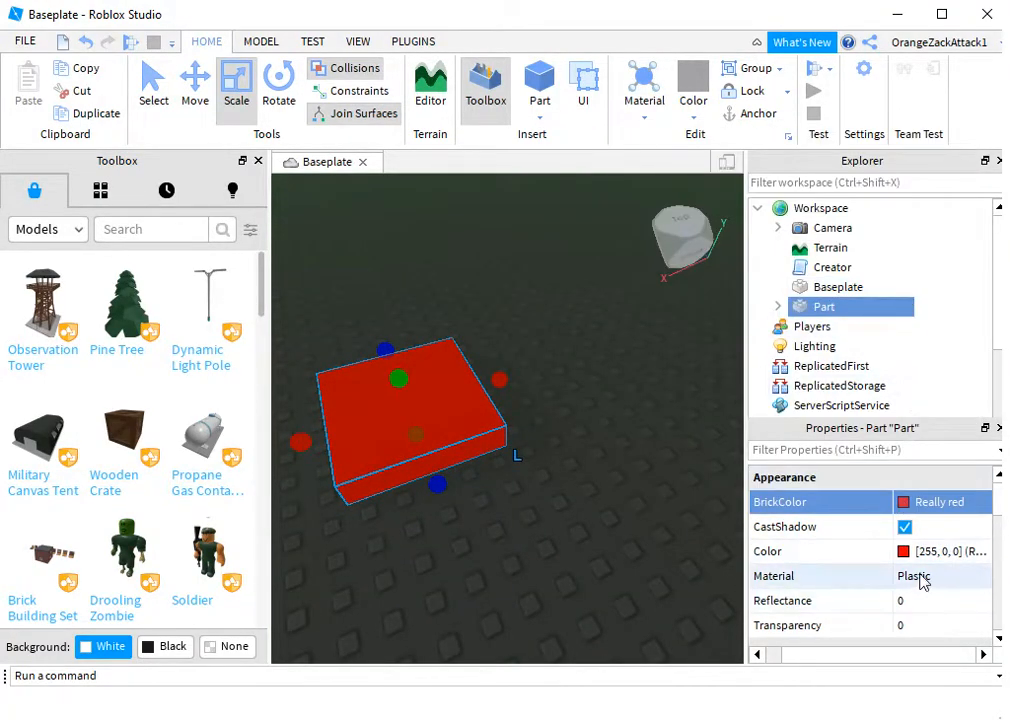
pyautogui.click(940, 576)
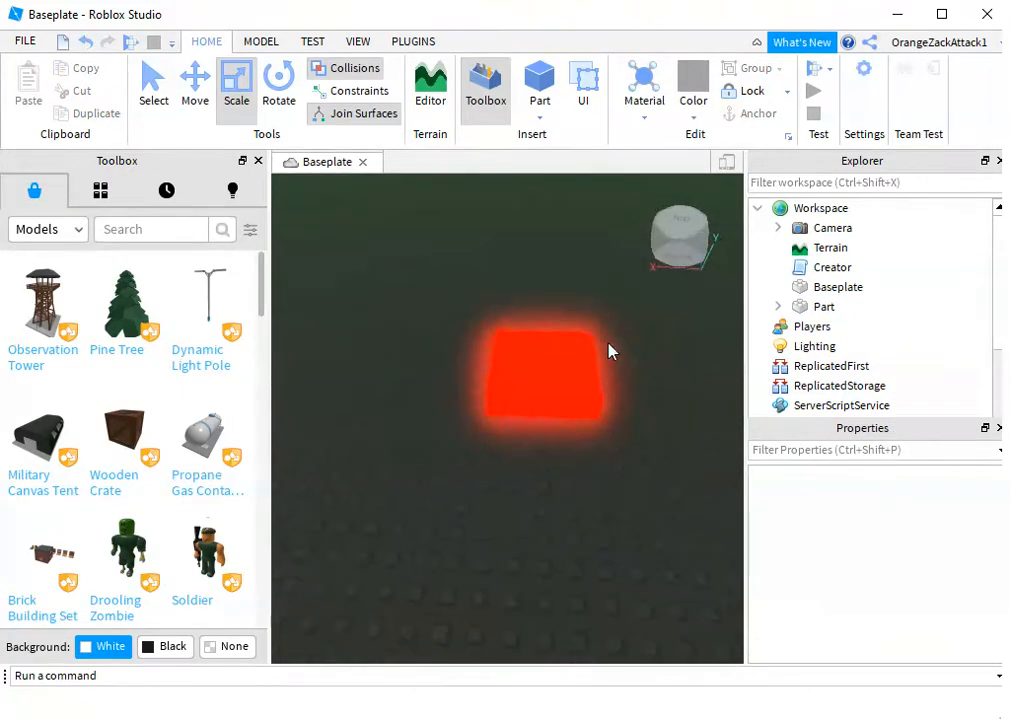
pyautogui.click(544, 376)
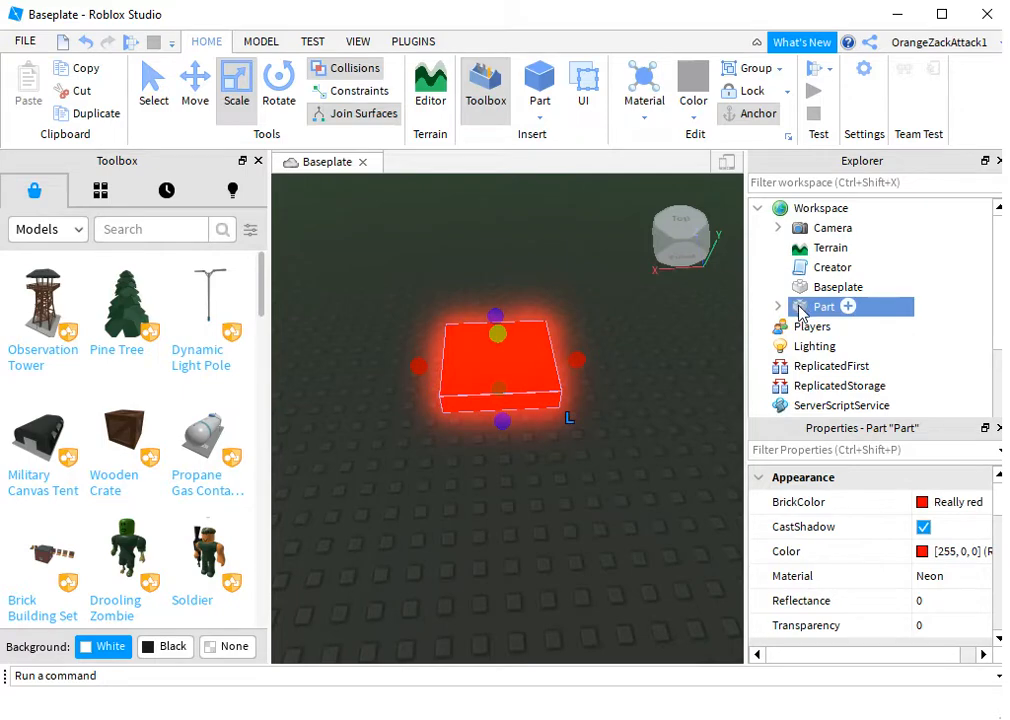
# - Group the glowing pad into a Model and rename it Morph
pyautogui.rightClick(822, 306)
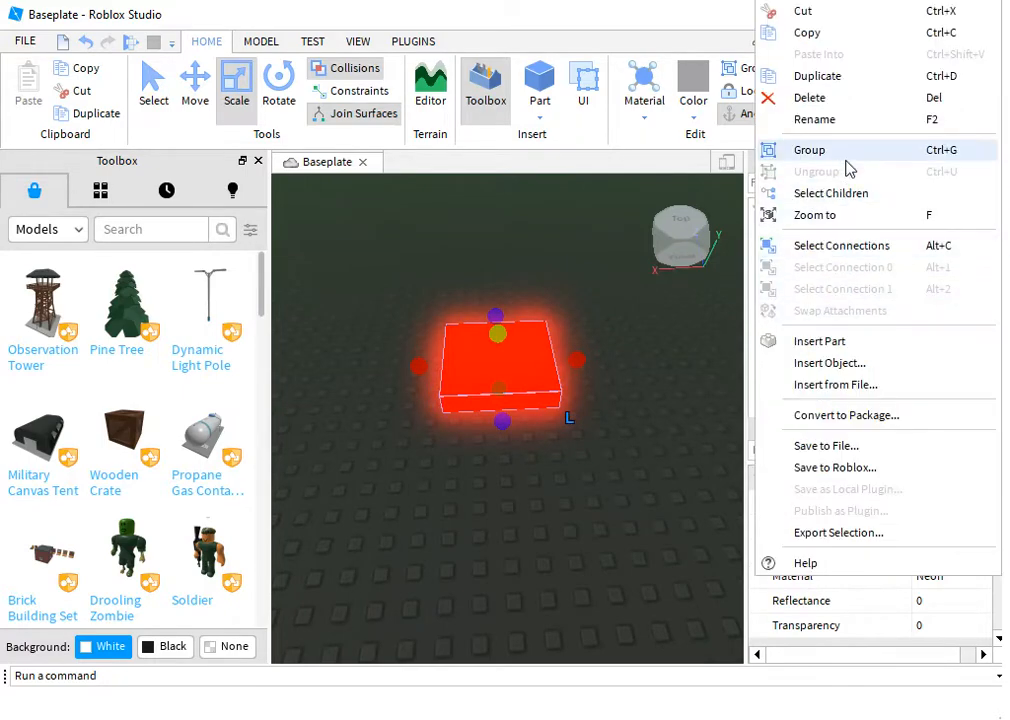
pyautogui.click(808, 148)
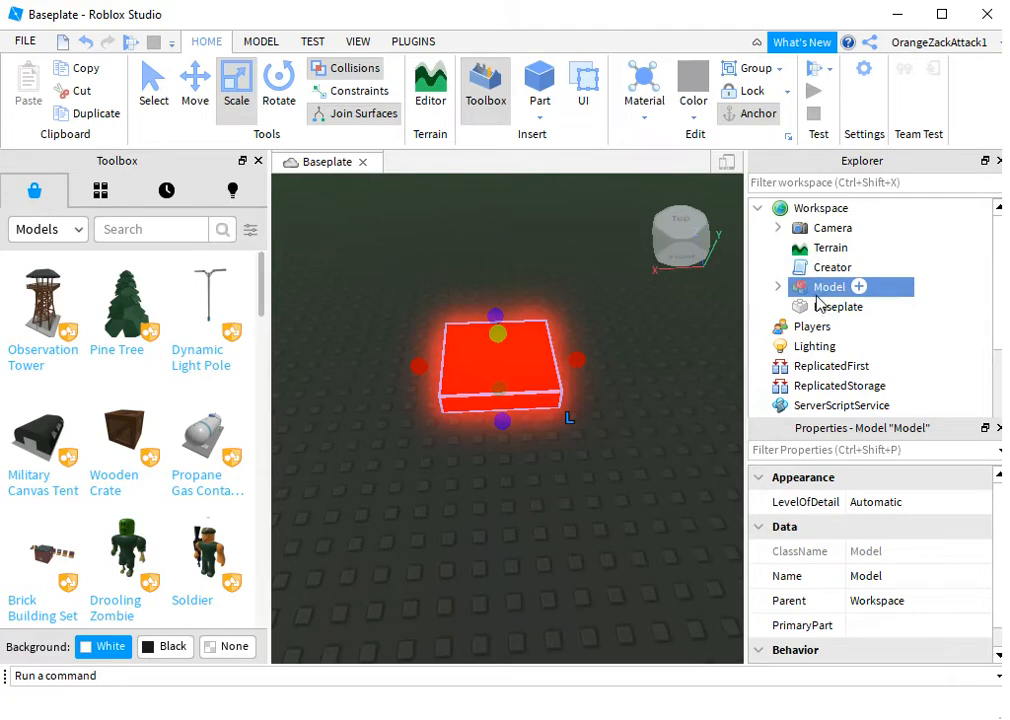
pyautogui.rightClick(830, 288)
pyautogui.write('Morph')
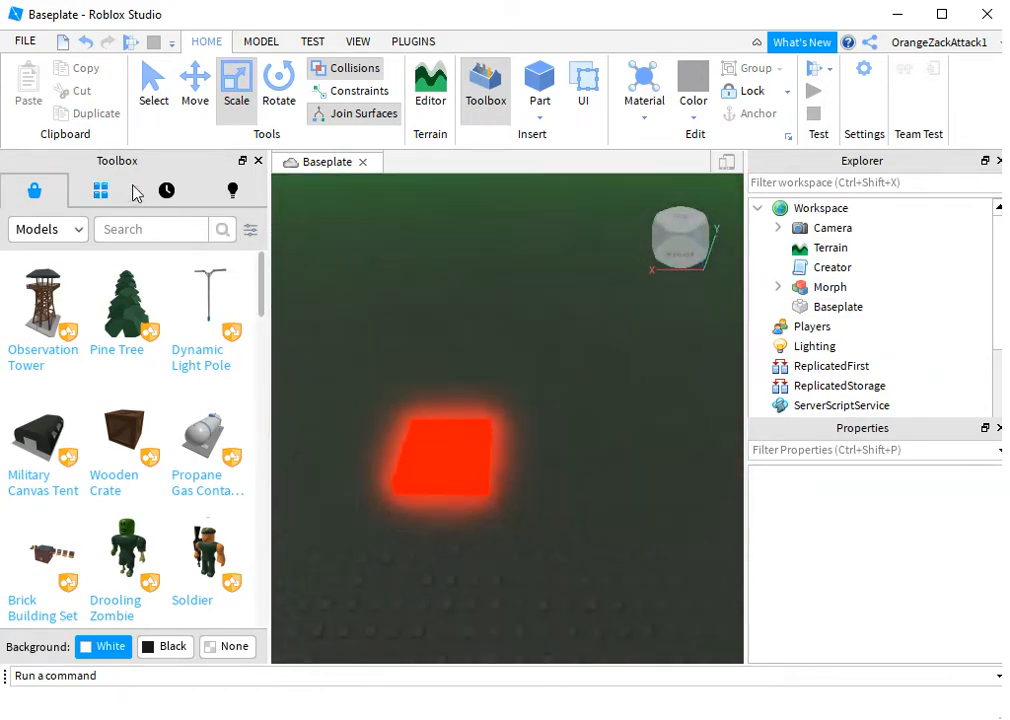
# - Insert the R15 Test Npc character from a Toolbox search for R15
pyautogui.write('R15')
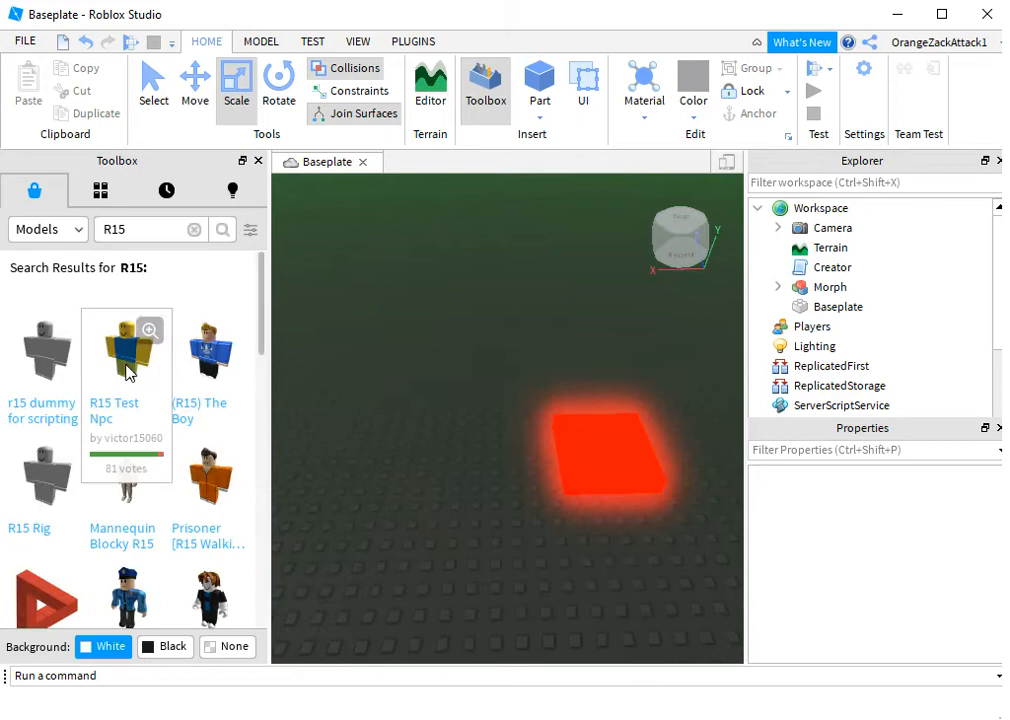
pyautogui.click(128, 348)
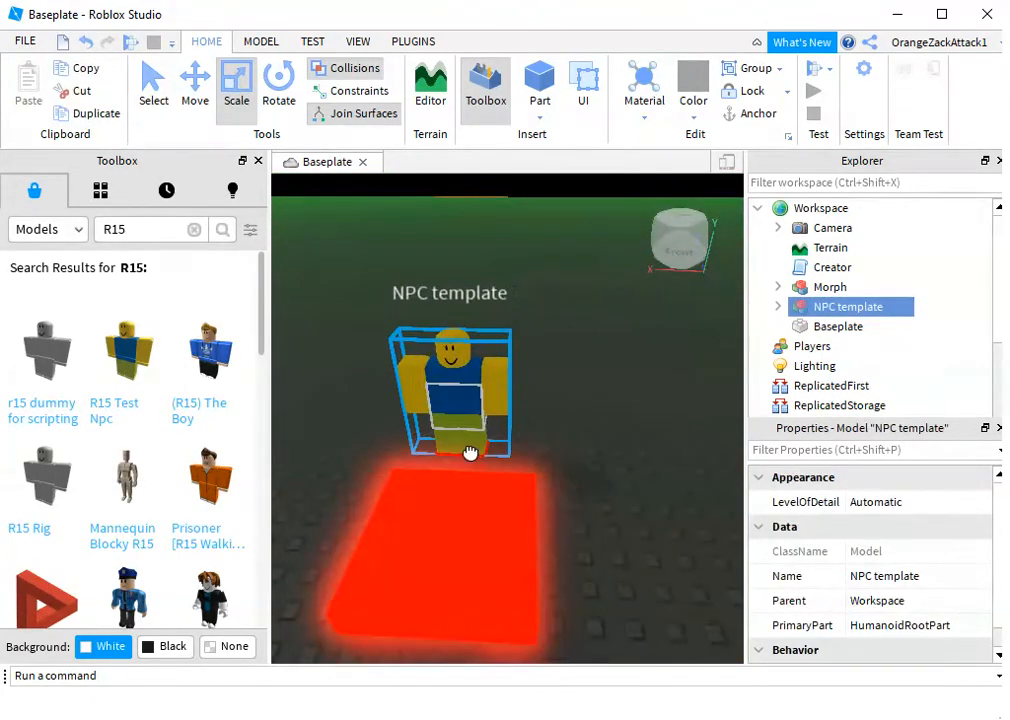
pyautogui.click(536, 364)
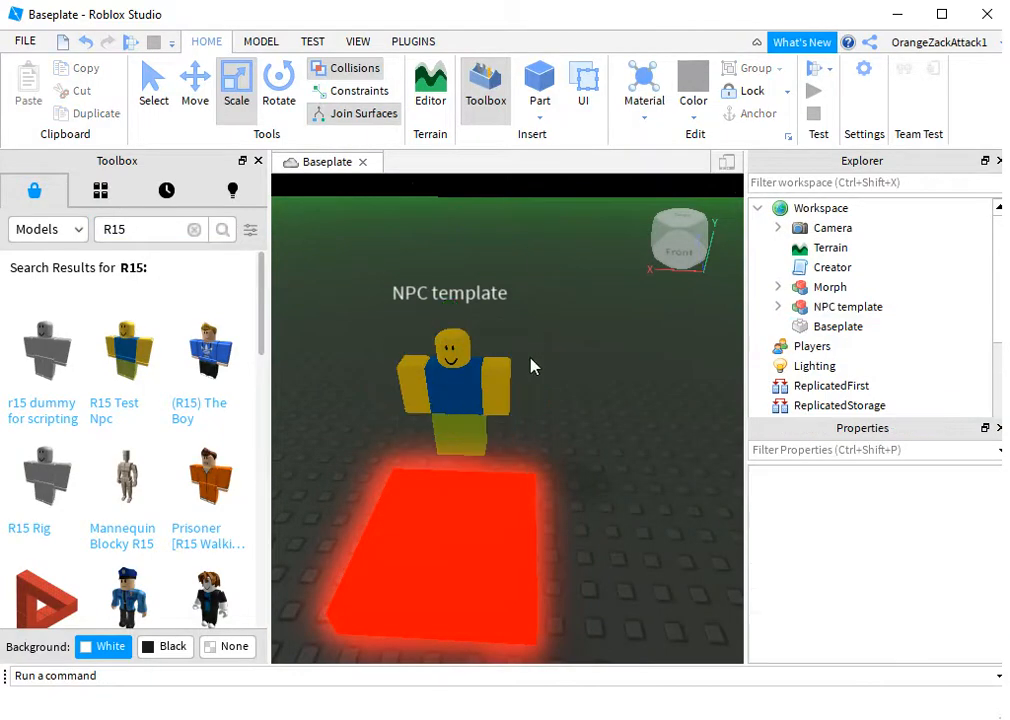
# - Move the NPC template character into the Morph model beside the pad
pyautogui.click(846, 306)
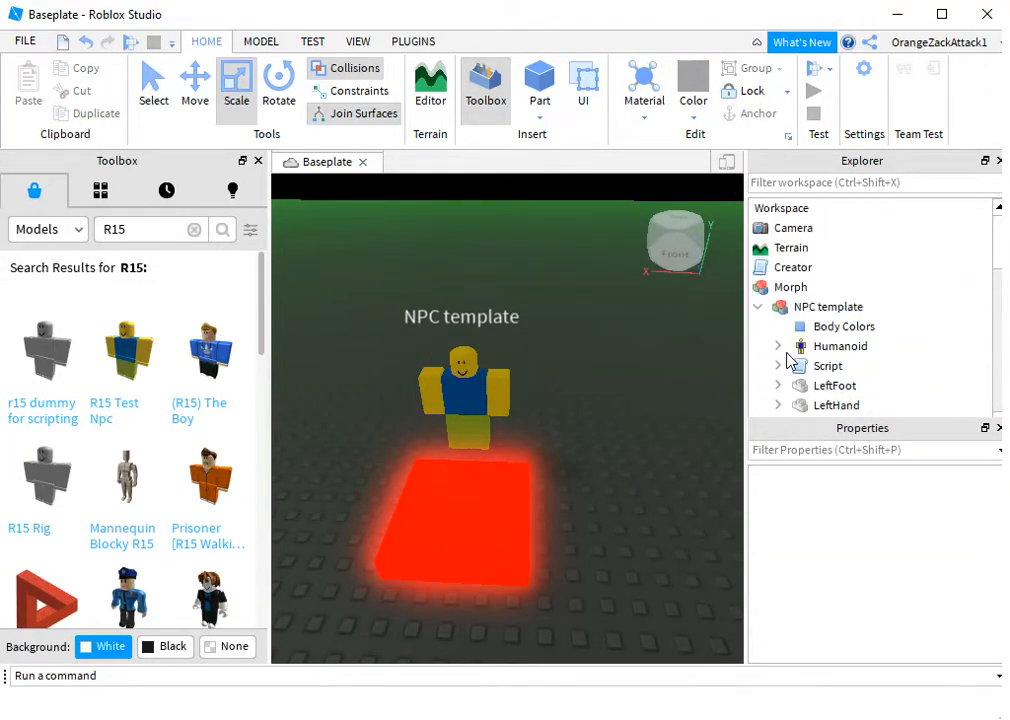
pyautogui.click(820, 288)
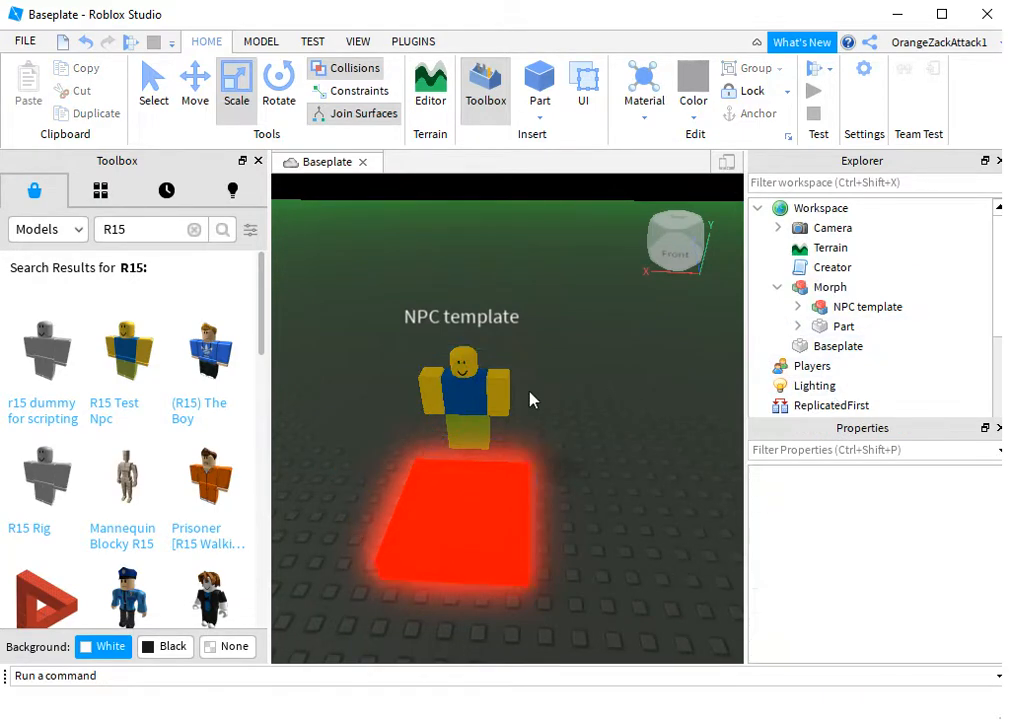
pyautogui.click(864, 308)
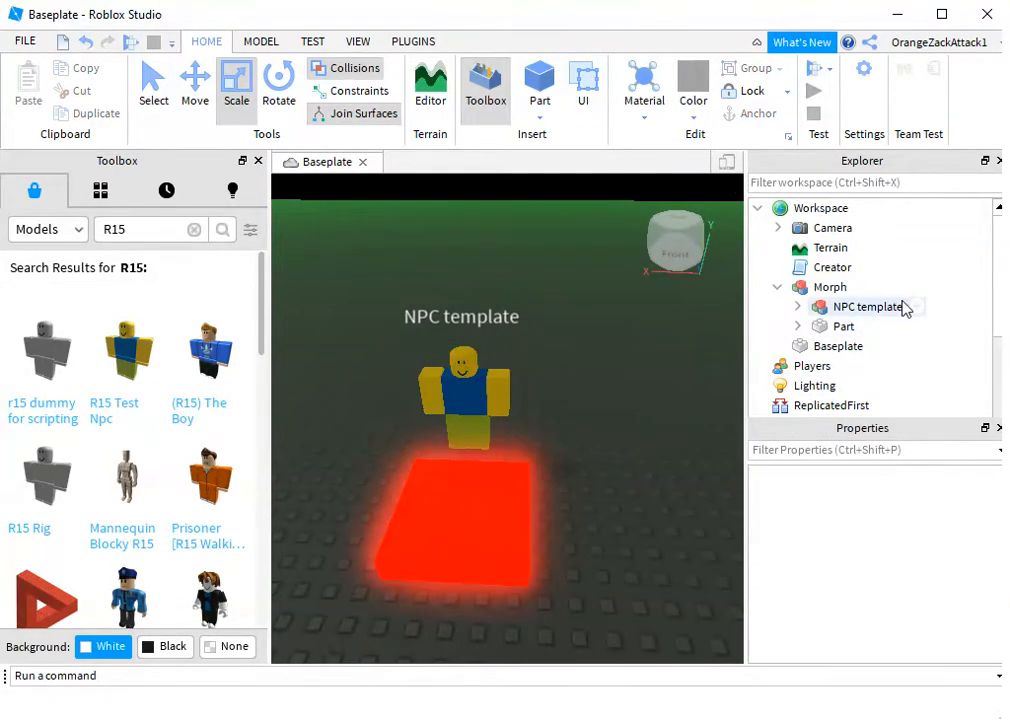
# - Show the Insert Object list for the pad Part in Explorer
pyautogui.click(864, 308)
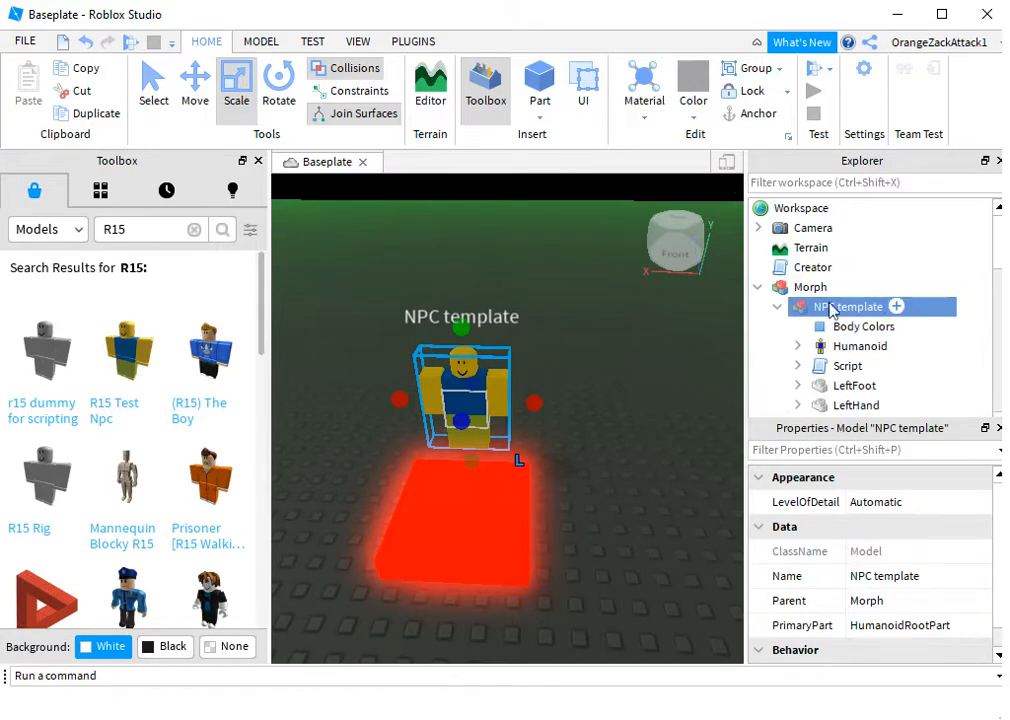
pyautogui.moveTo(928, 336)
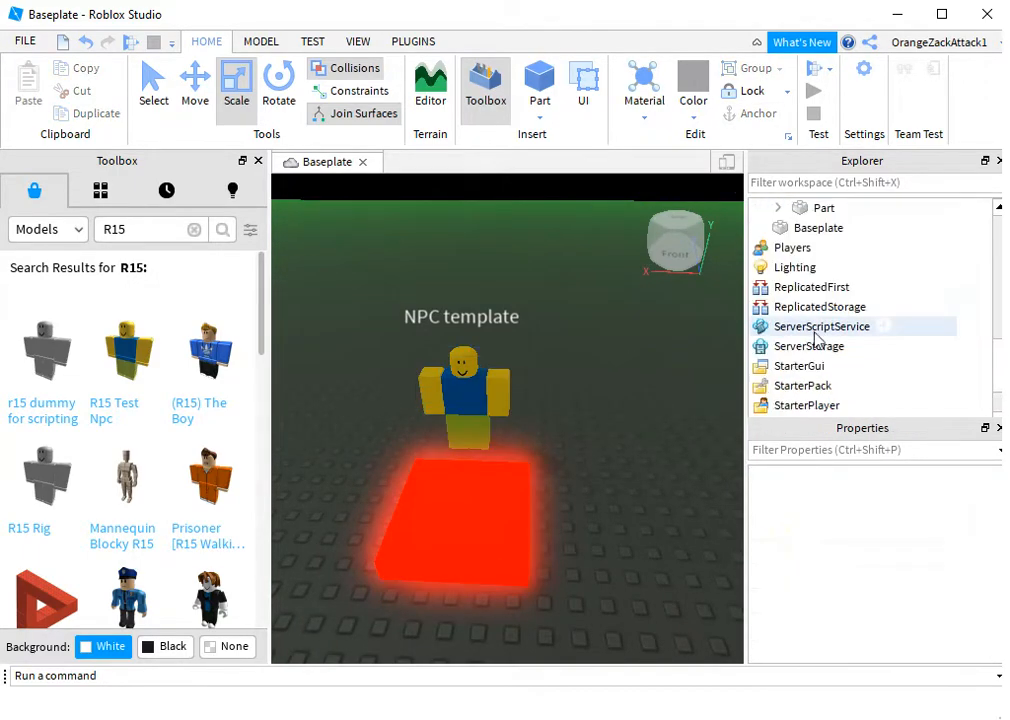
pyautogui.click(778, 228)
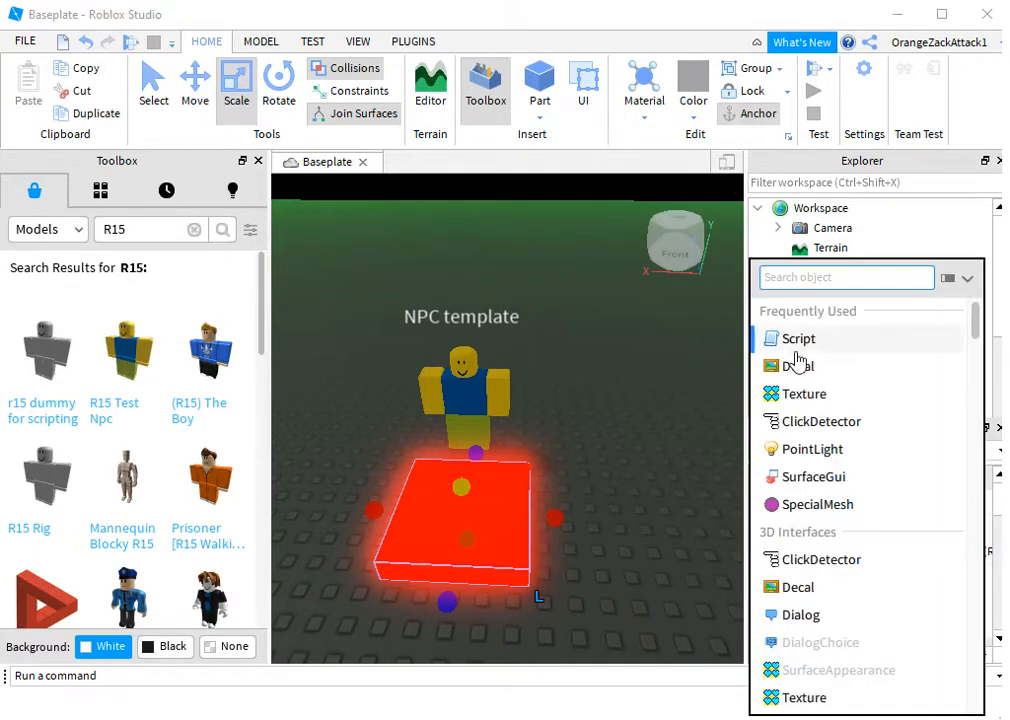
# - Add a Script with the touch-triggered morph code to the pad and show its code
pyautogui.click(796, 338)
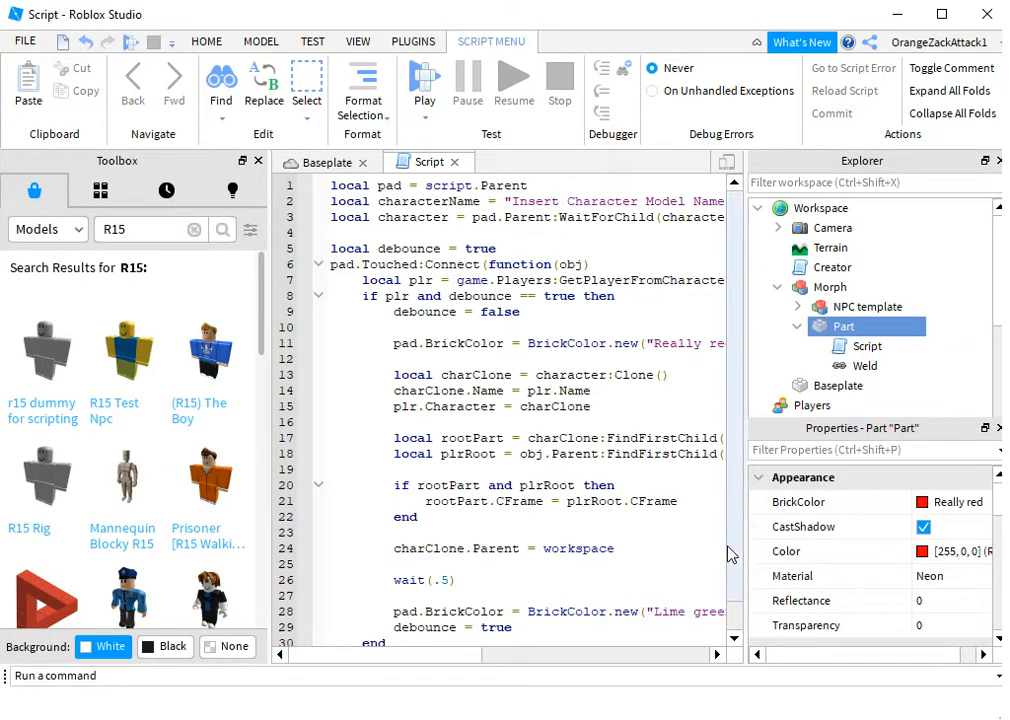
pyautogui.hscroll(3)
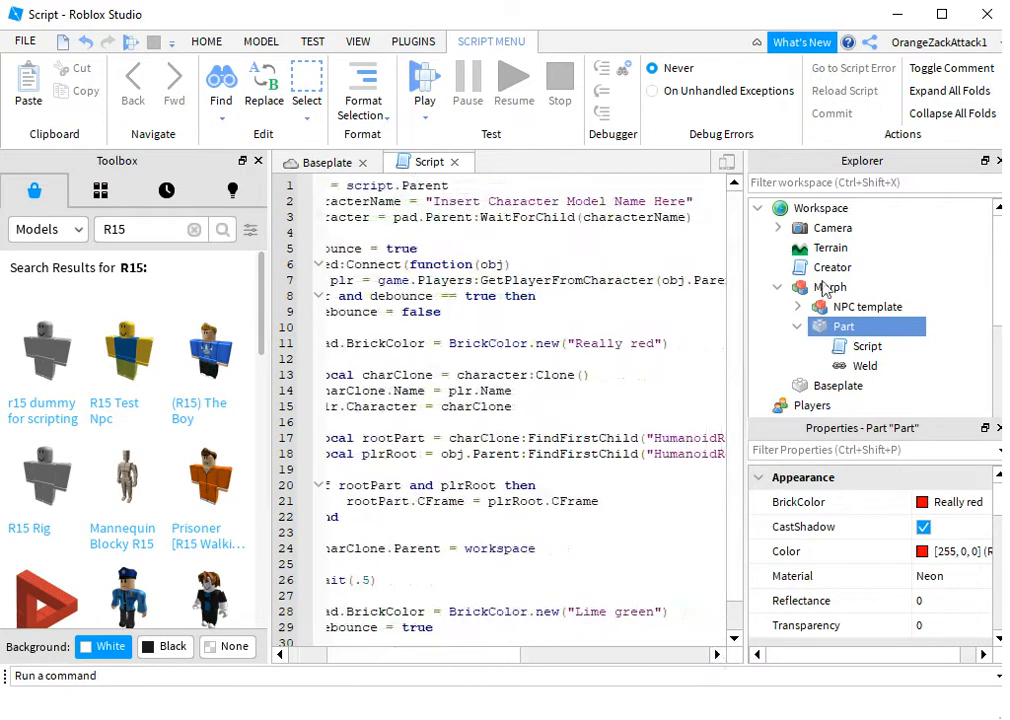
pyautogui.moveTo(958, 348)
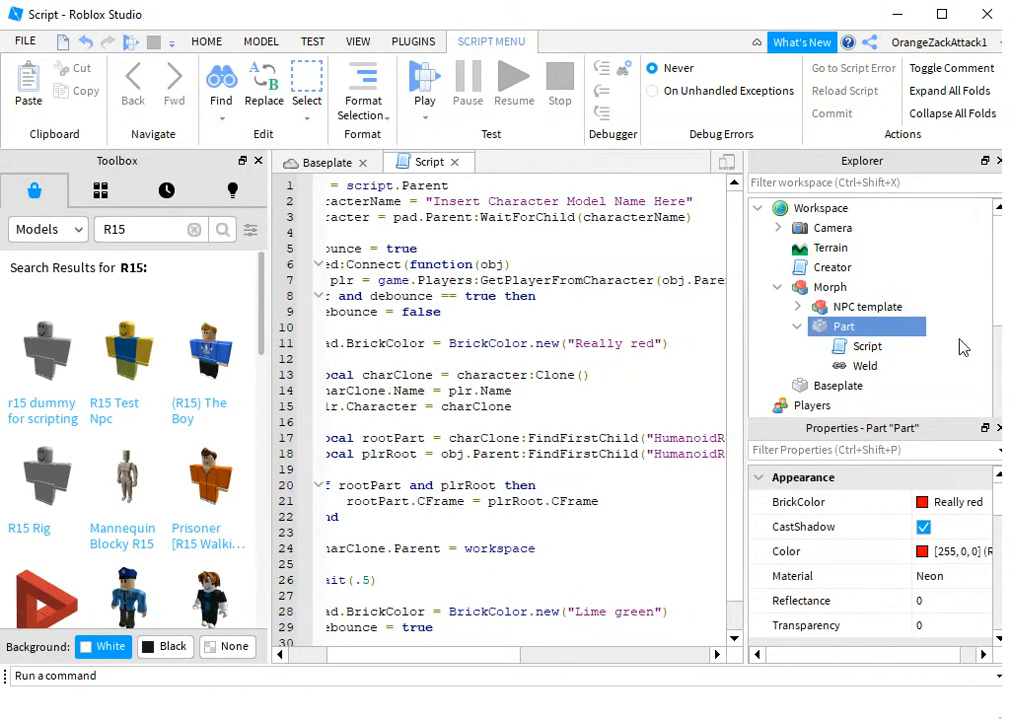
pyautogui.click(868, 306)
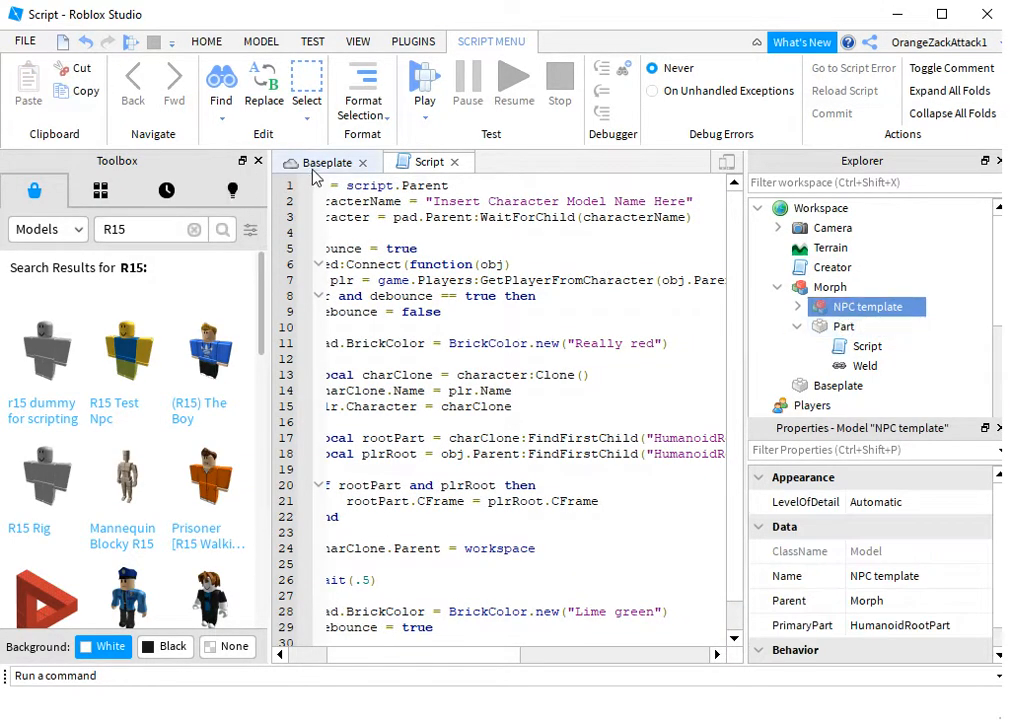
pyautogui.click(324, 160)
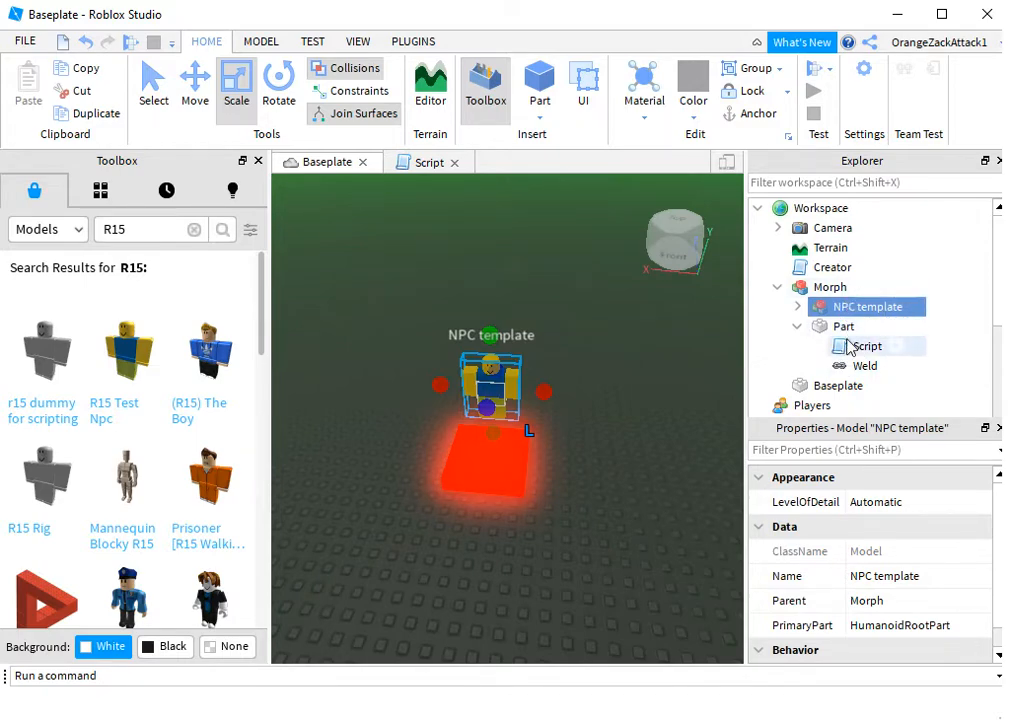
pyautogui.doubleClick(866, 344)
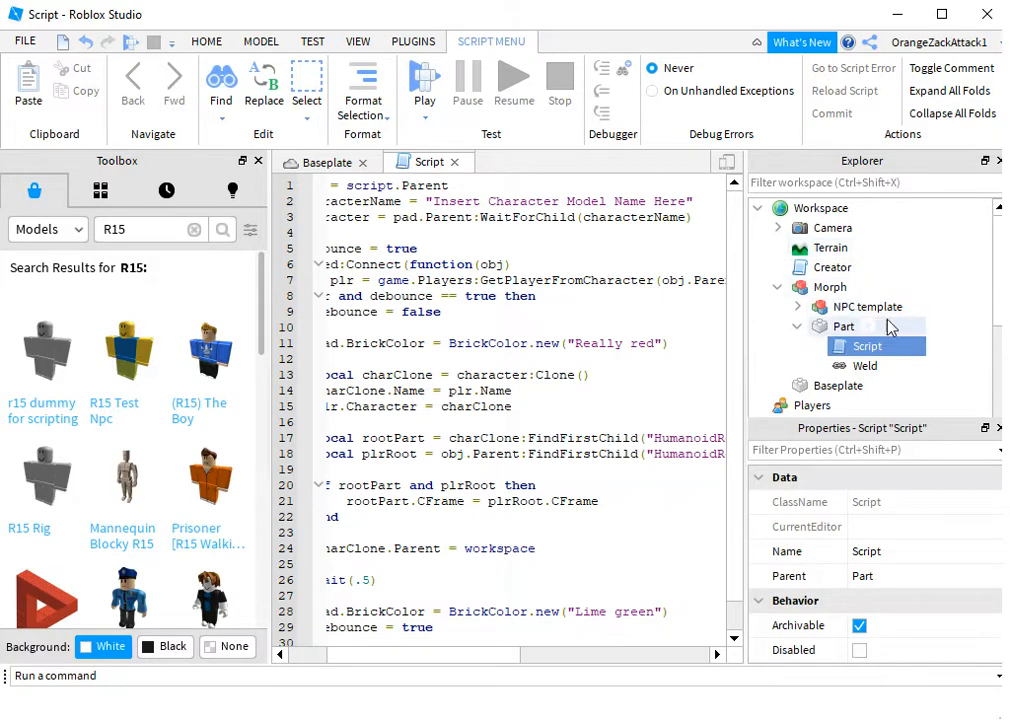
# - Replace the characterName placeholder with "NPC template" in the morph script
pyautogui.doubleClick(668, 200)
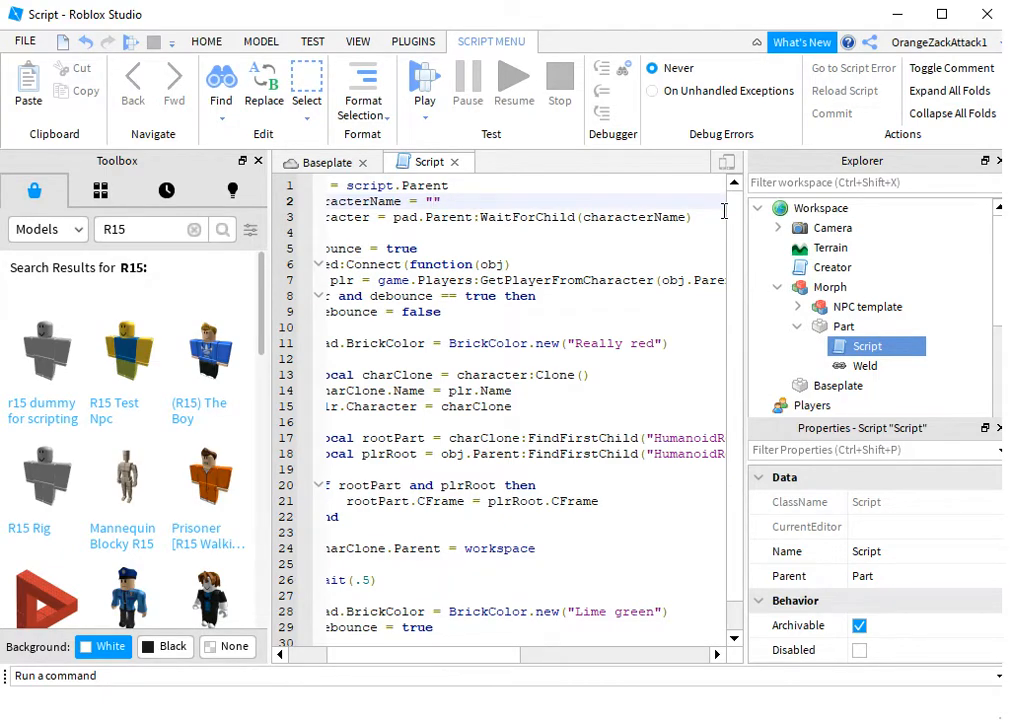
pyautogui.write('NPC')
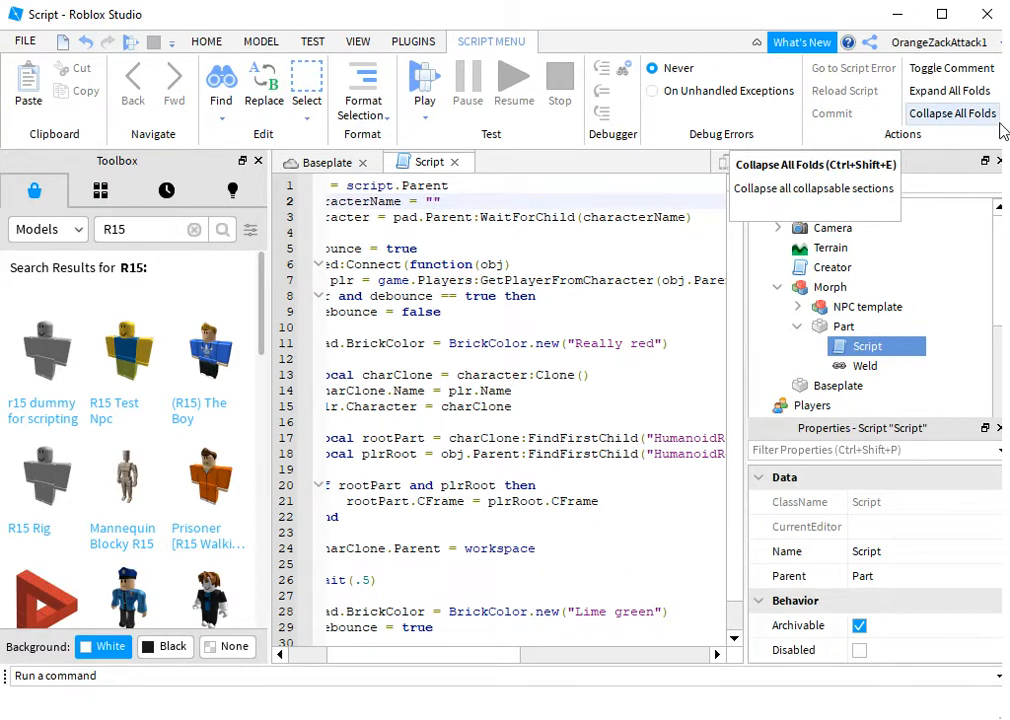
pyautogui.write('NPC')
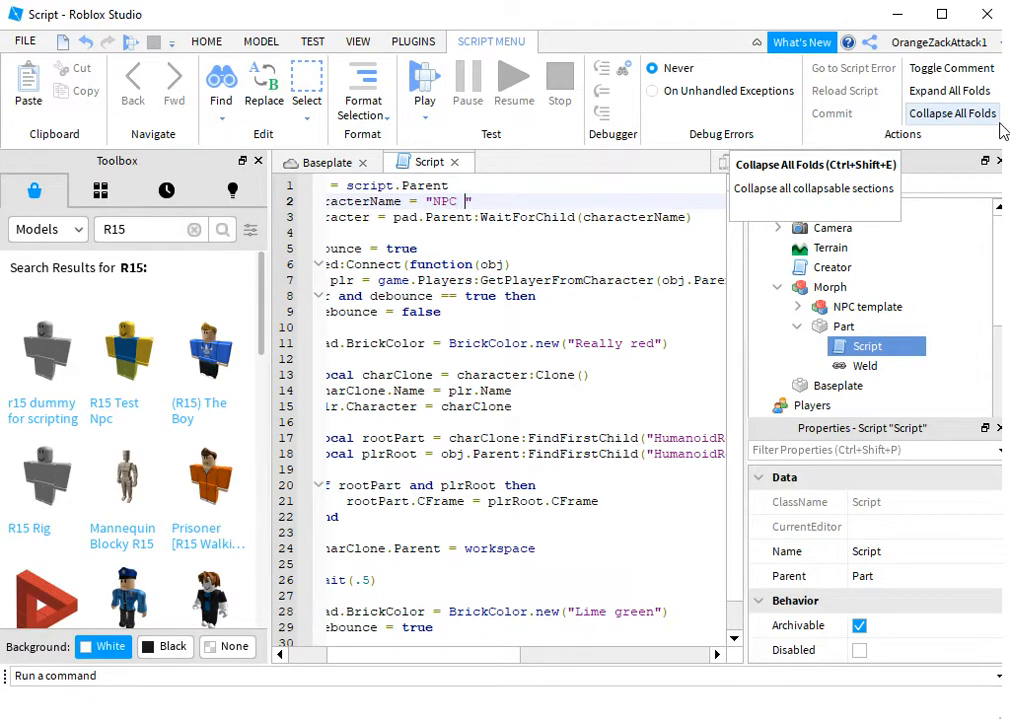
pyautogui.write('template')
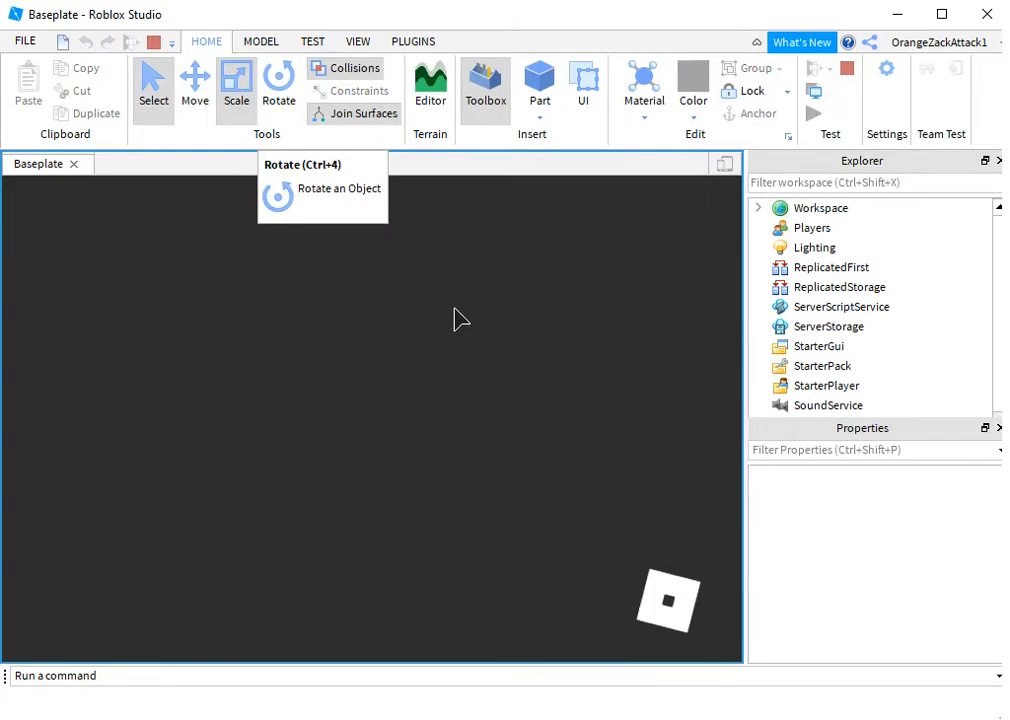
# - Run a Play test of the morph pad, then stop it to resume editing
pyautogui.click(430, 84)
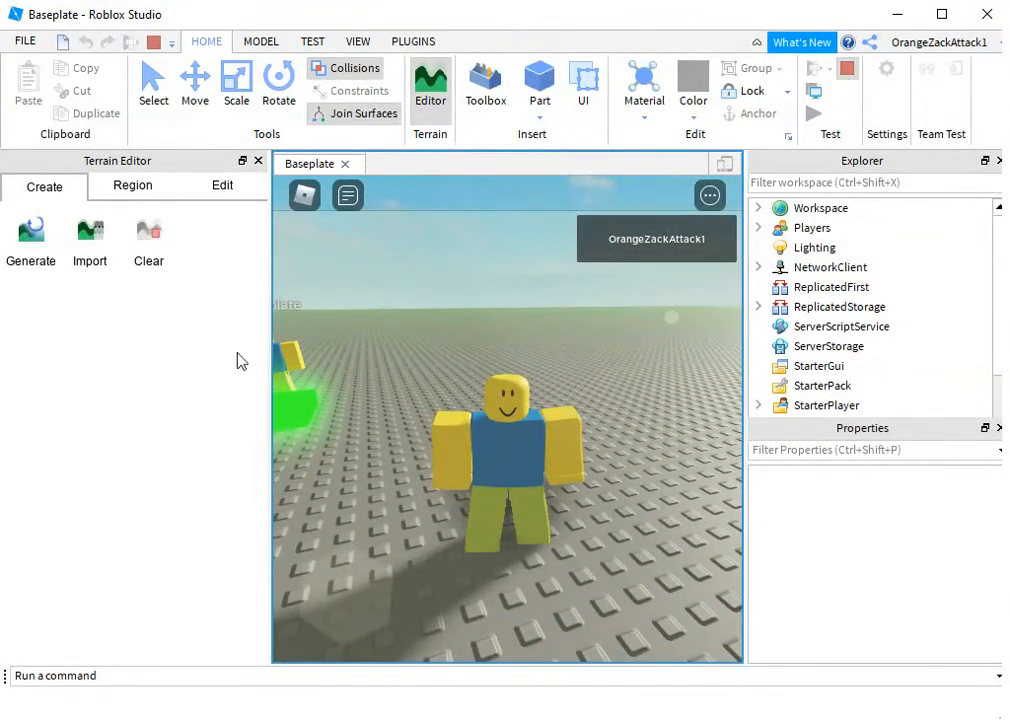
pyautogui.click(484, 84)
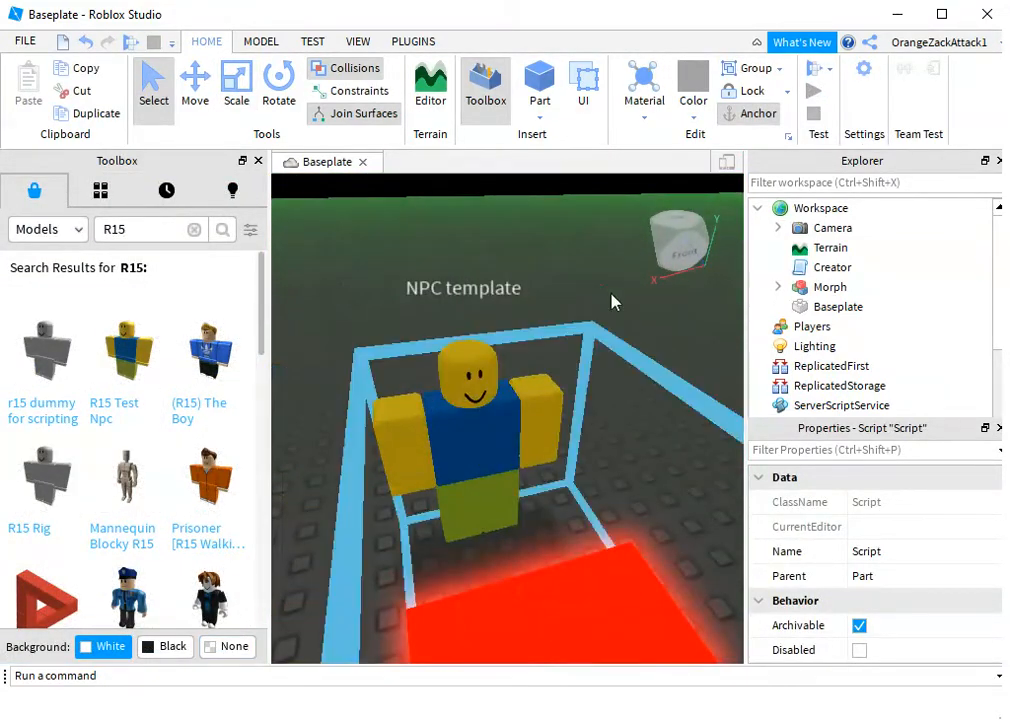
pyautogui.scroll(-3)
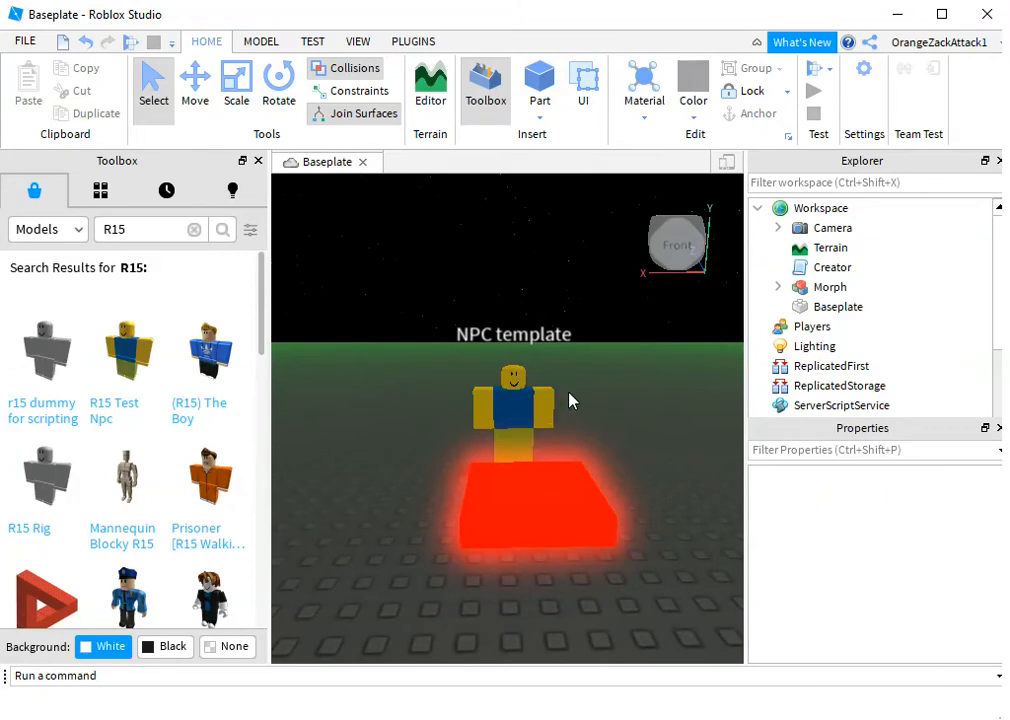
pyautogui.moveTo(558, 390)
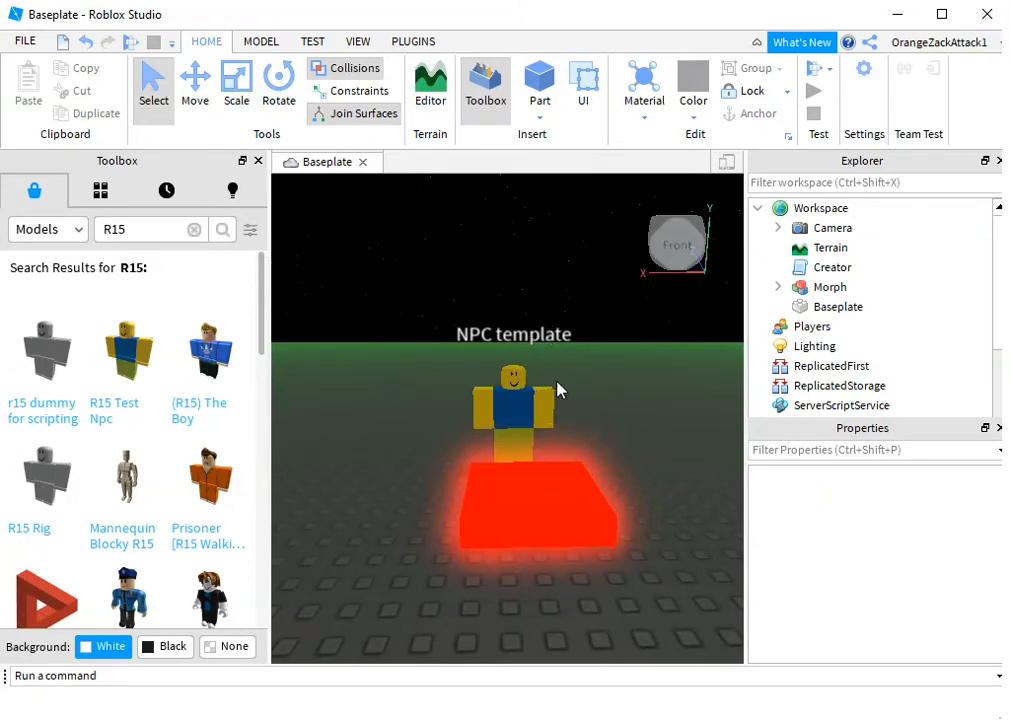